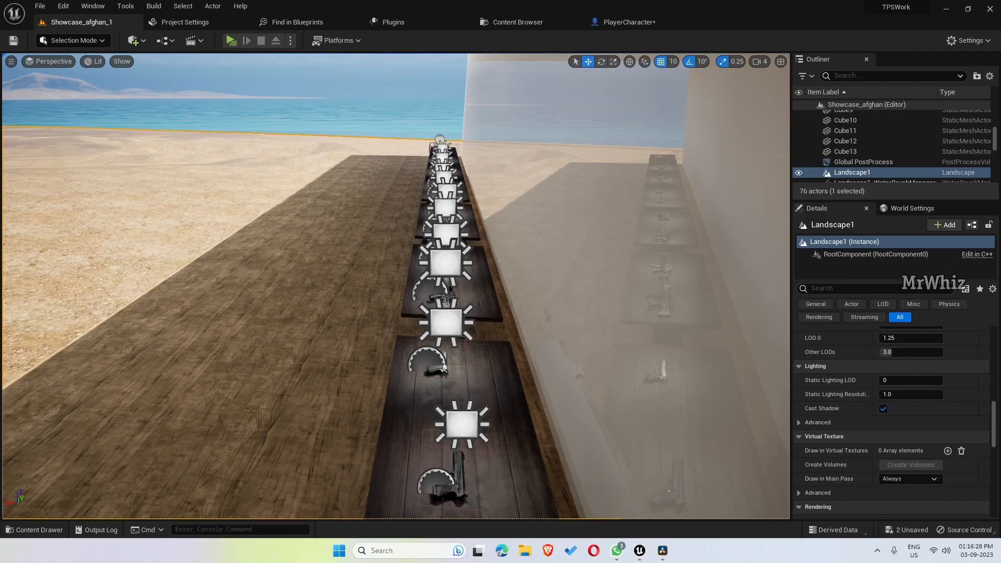
{"action": "mouse_move", "coordinate": [560, 6]}
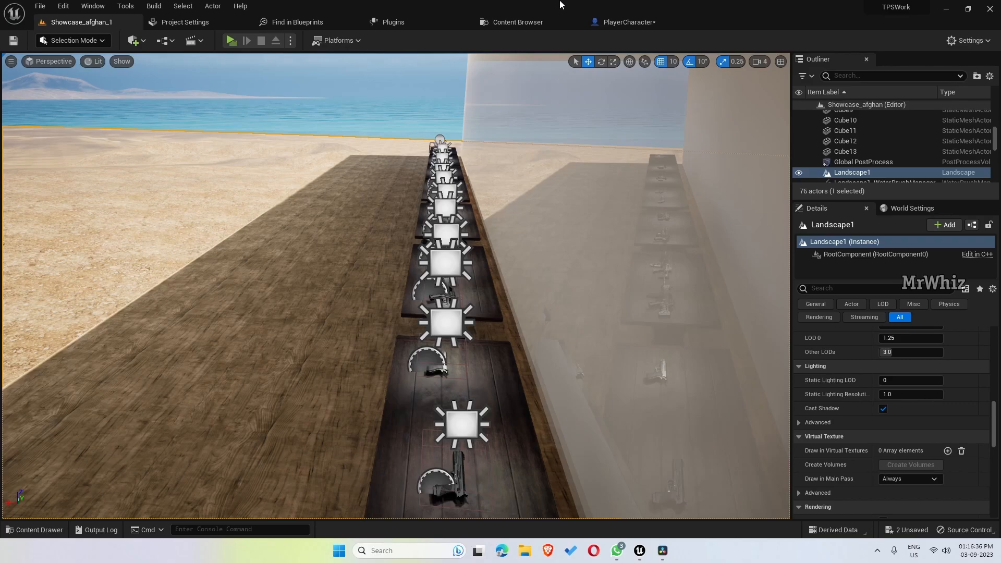
{"action": "mouse_move", "coordinate": [232, 40]}
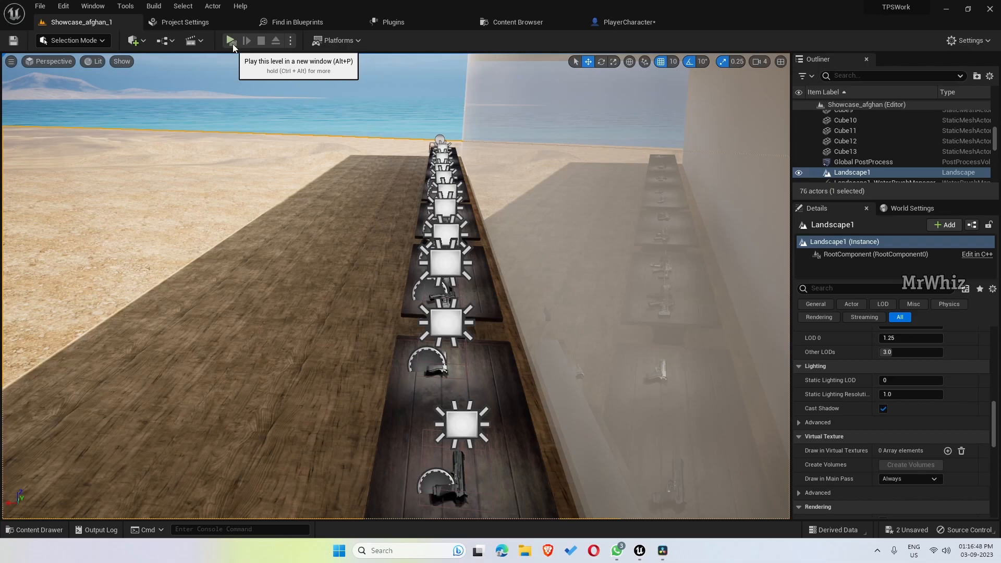
Launch the desert showcase level in a new Play-in-Editor window with the mannequin character
{"action": "left_click", "coordinate": [233, 40]}
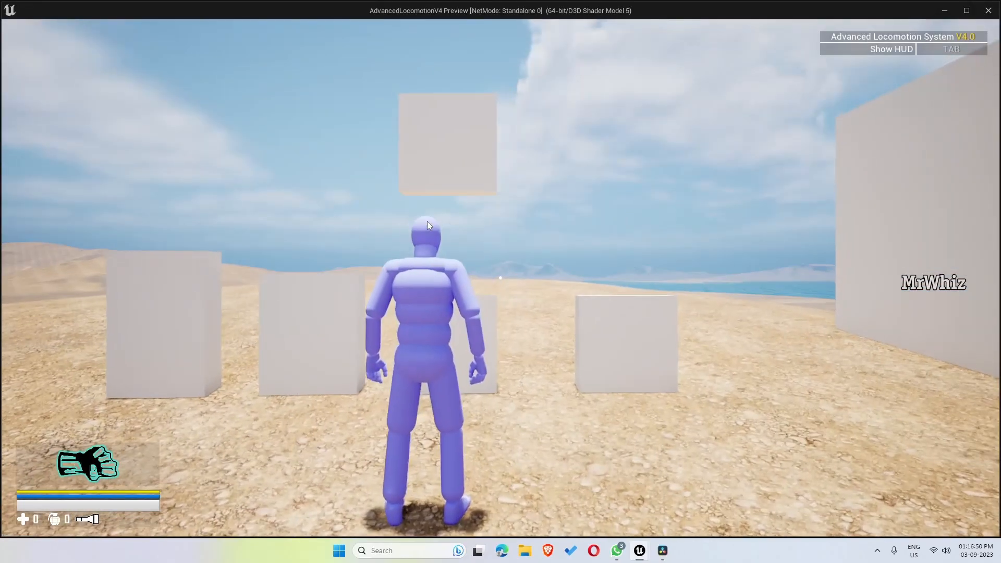